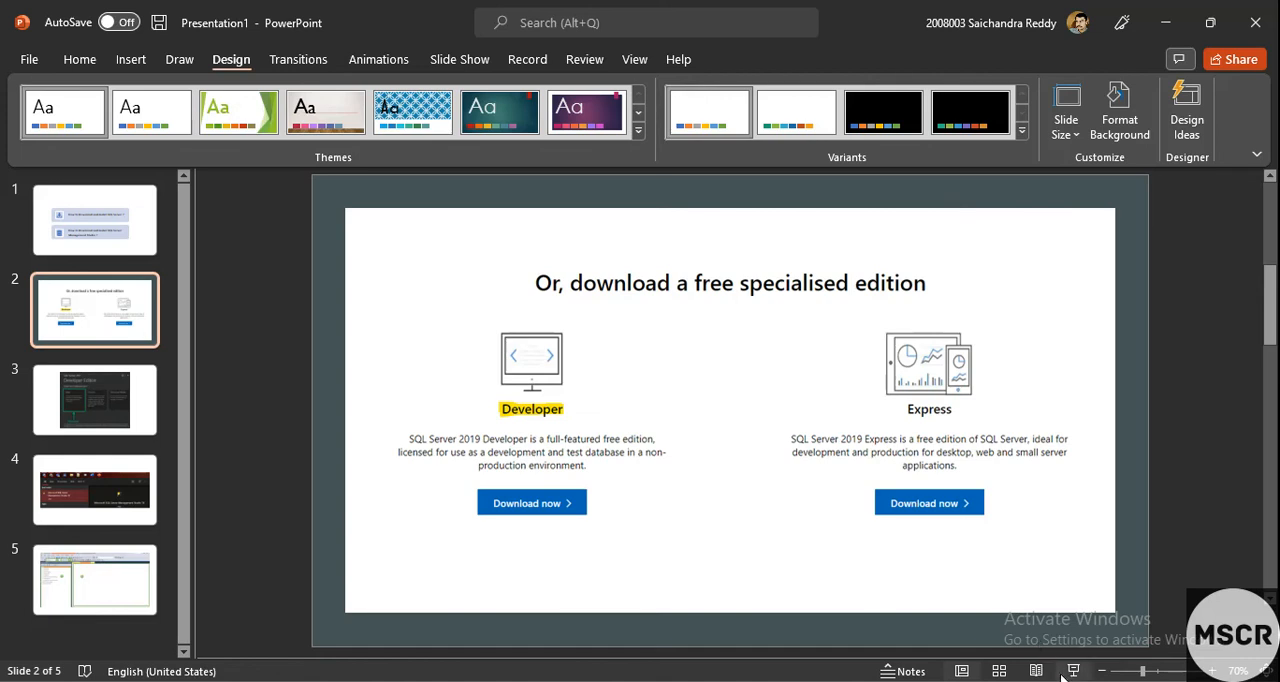
- Present the free SQL Server editions slide (Developer and Express) as a full-screen slide show
click(1067, 669)
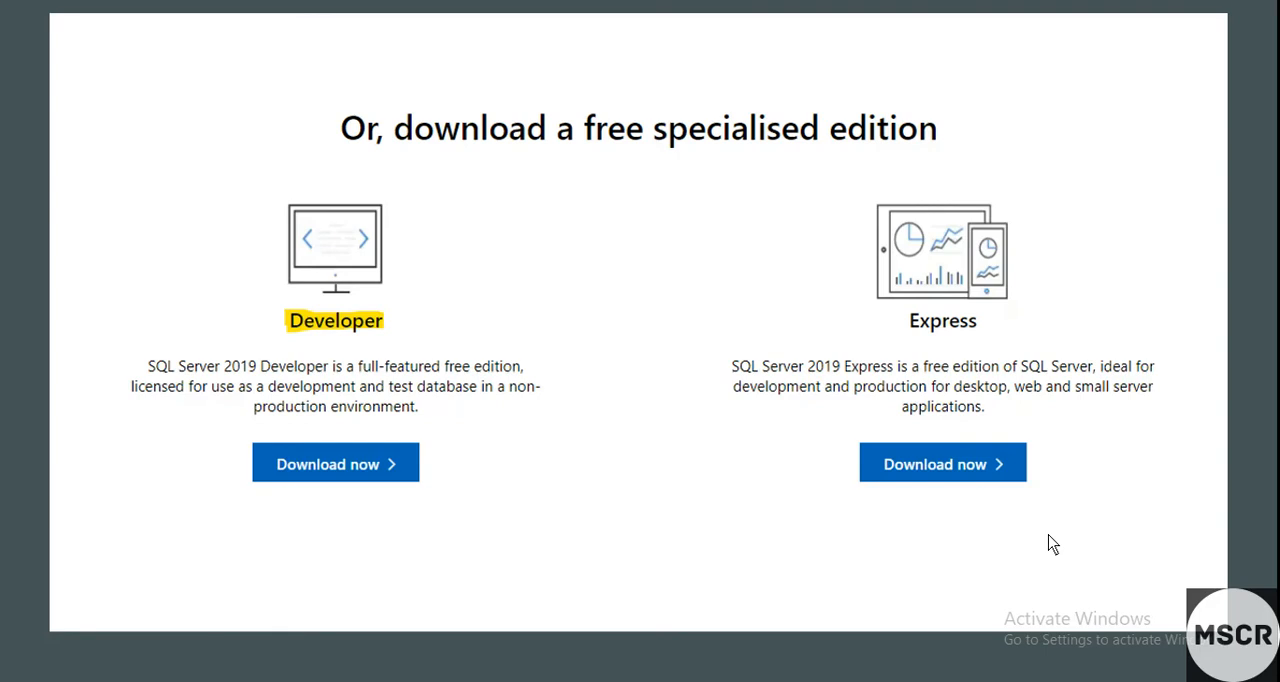
click(335, 462)
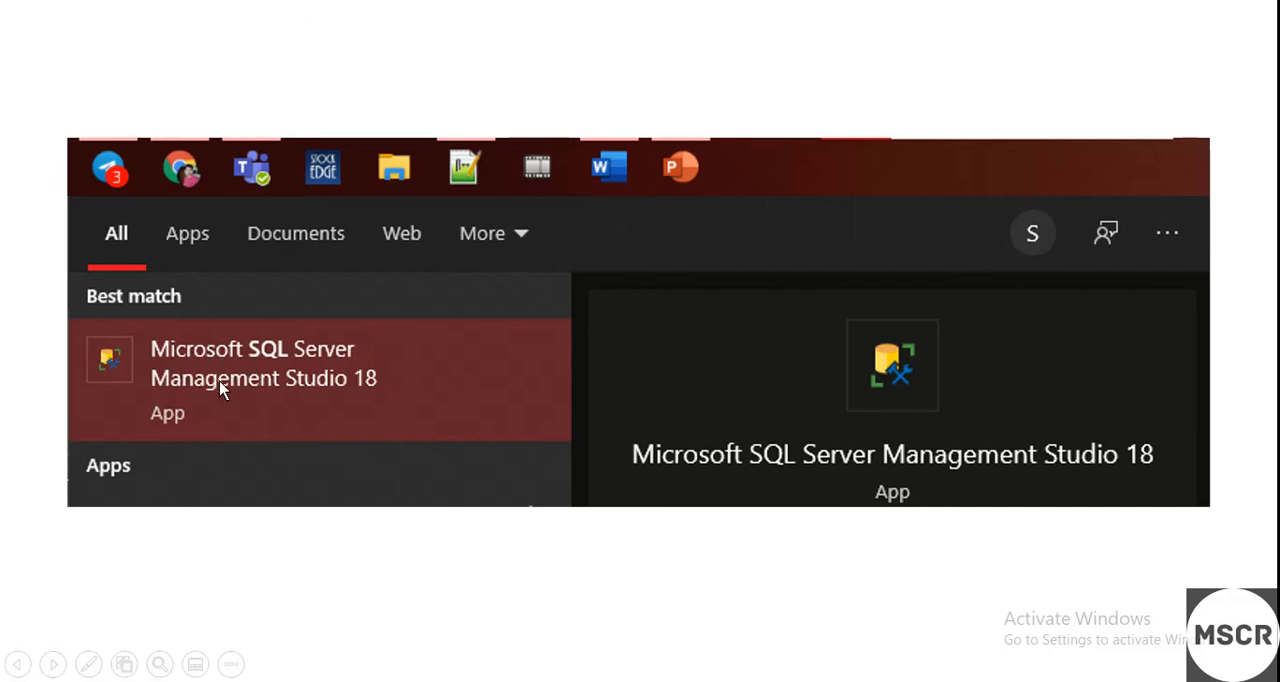
mouse_move(856, 414)
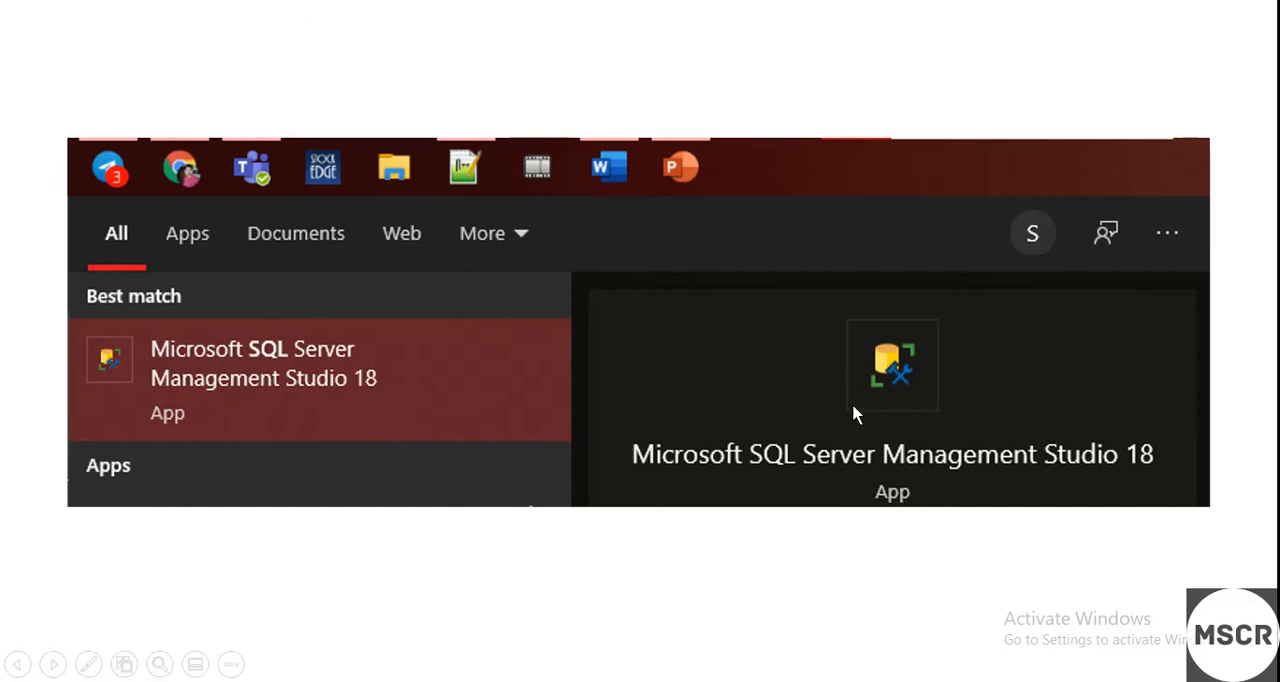
mouse_move(873, 390)
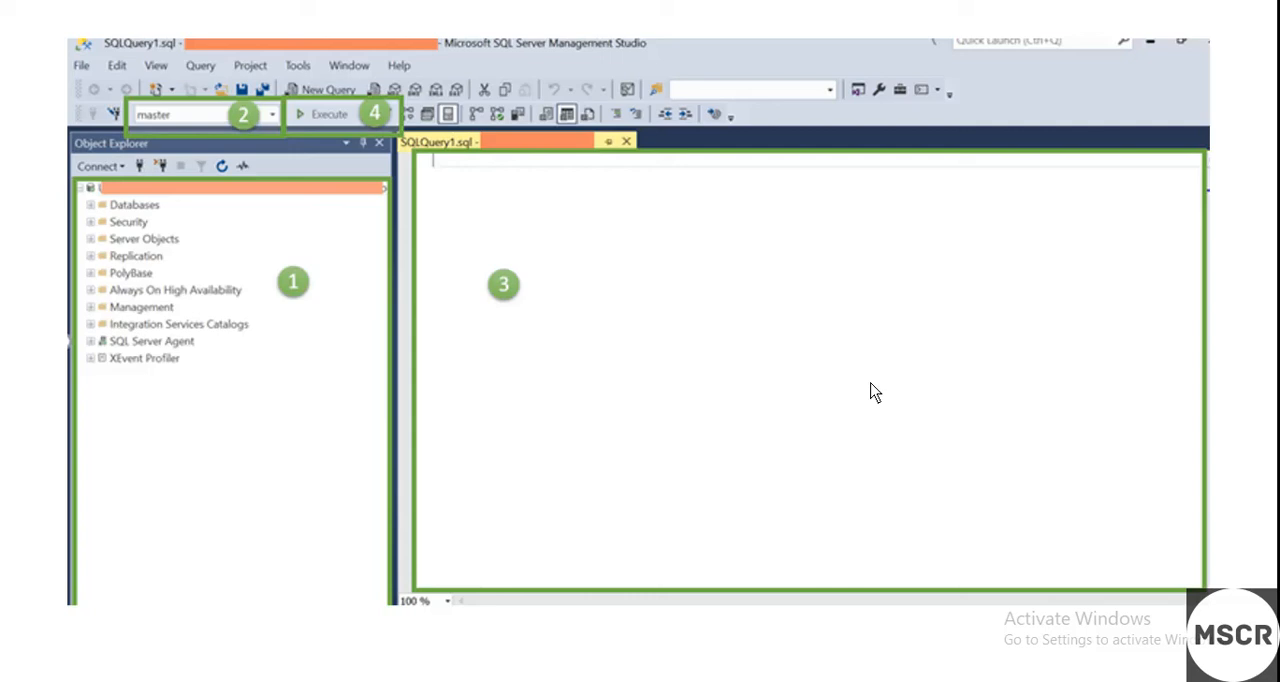
mouse_move(948, 300)
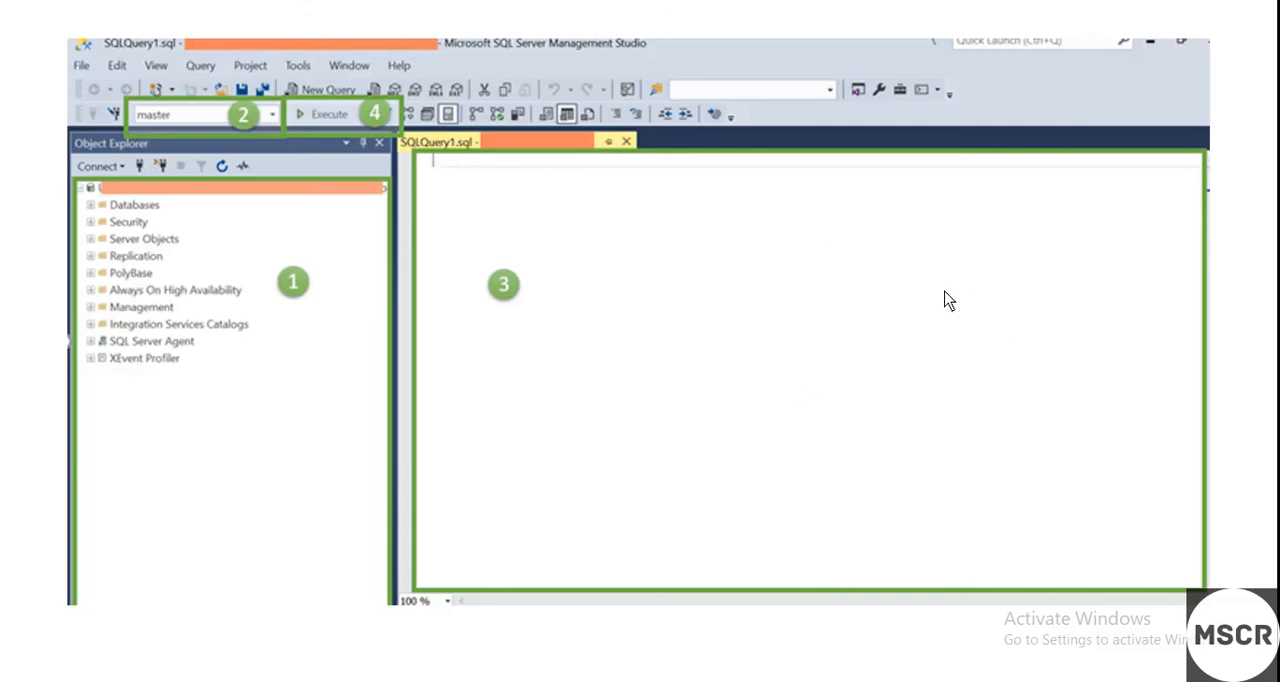
mouse_move(893, 393)
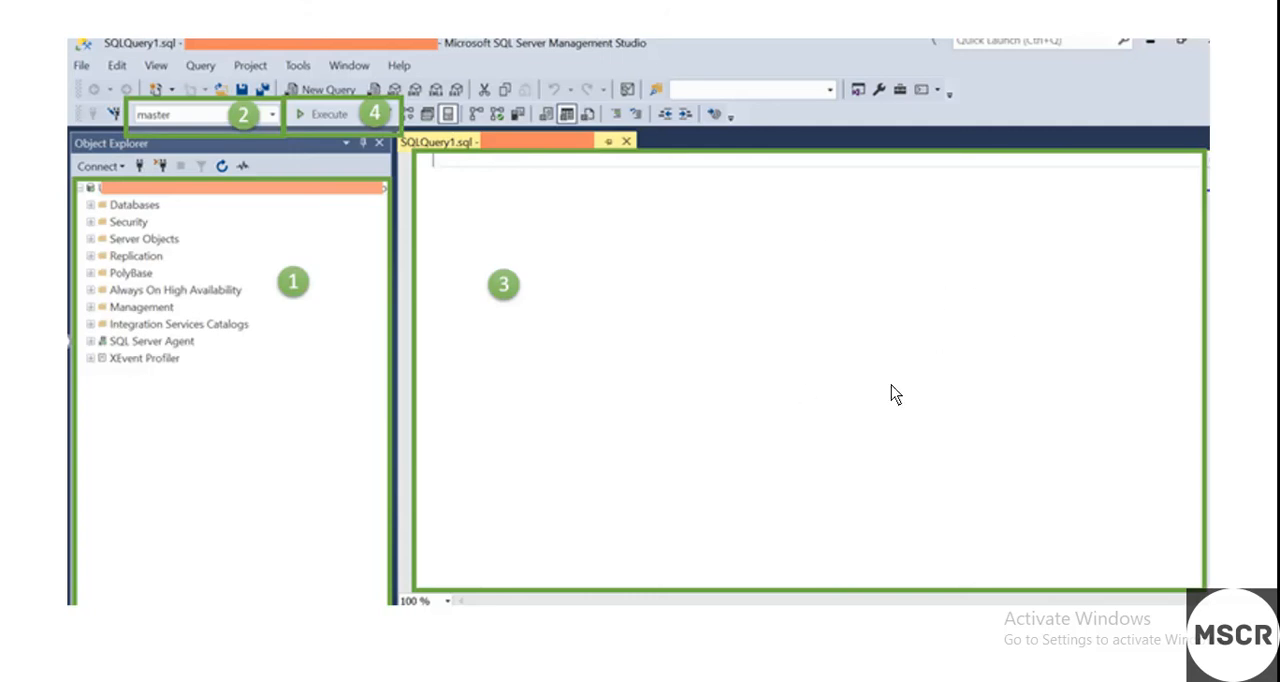